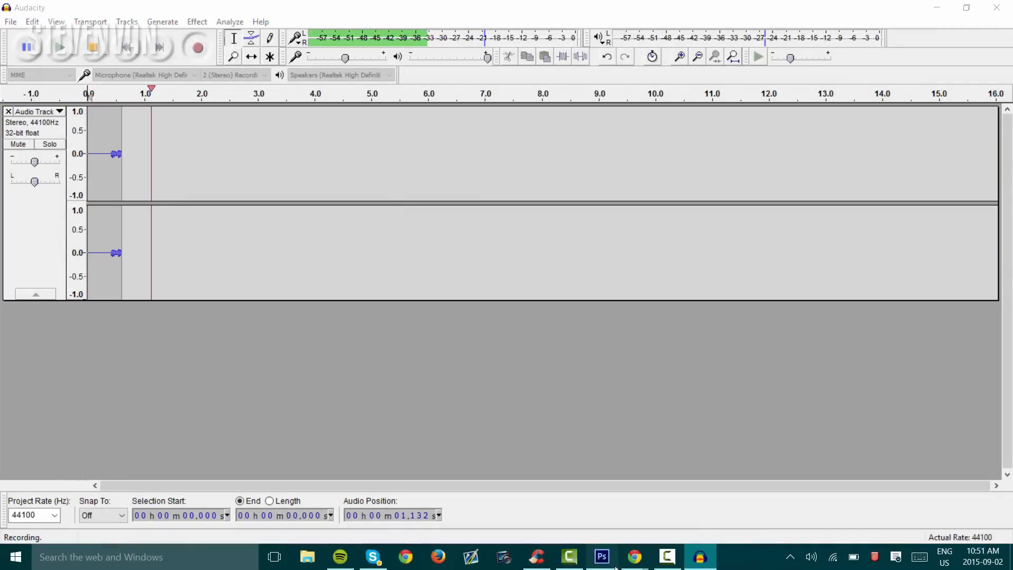
# Bring Photoshop CS6 to the front in place of the audio recorder
pyautogui.click(600, 556)
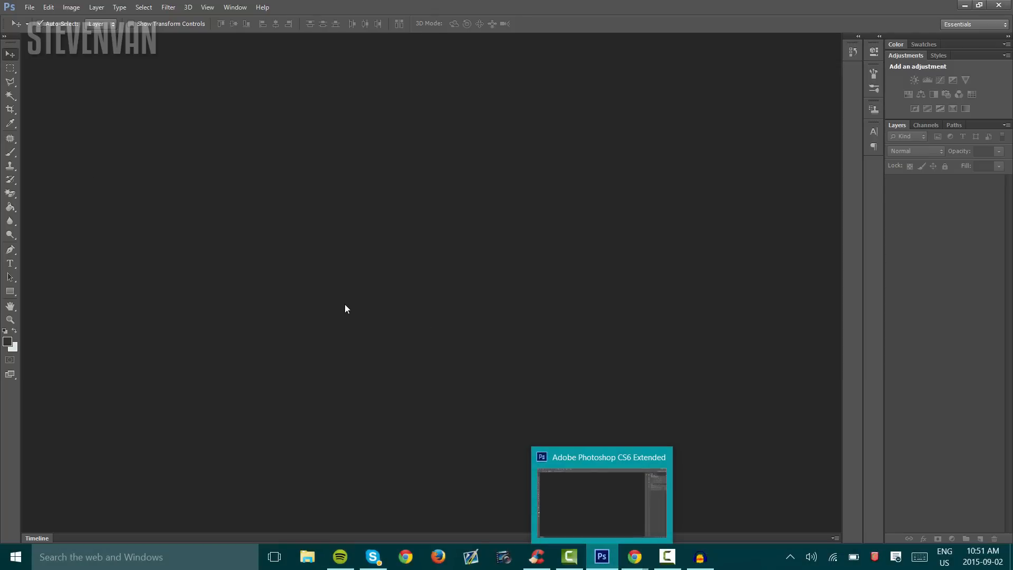
pyautogui.moveTo(49, 7)
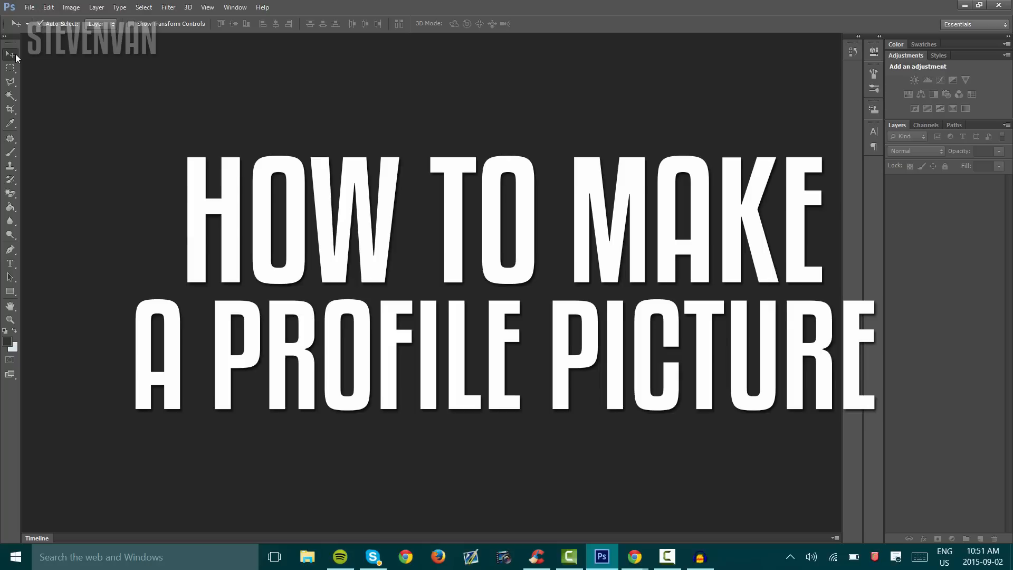
pyautogui.moveTo(355, 53)
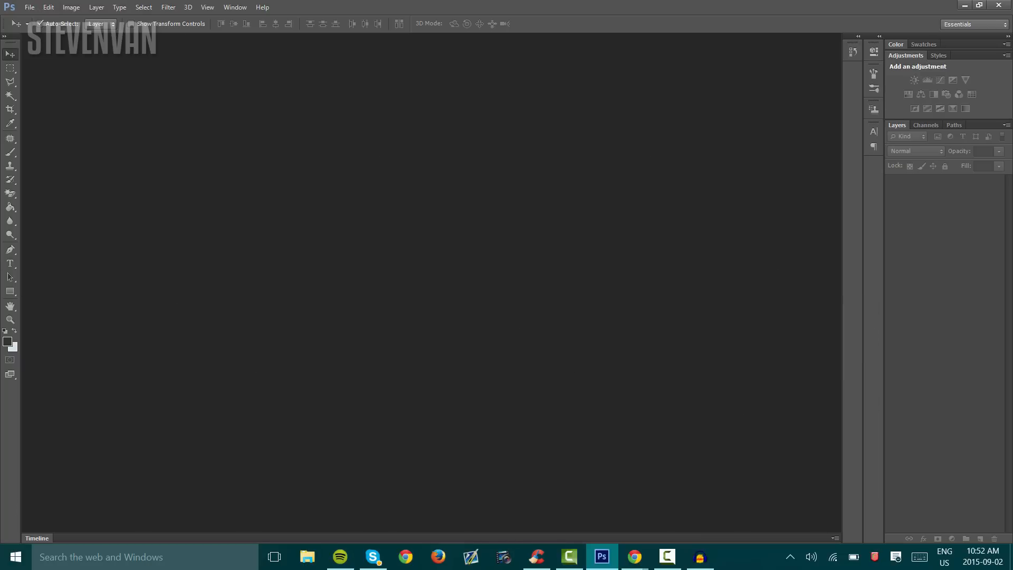
pyautogui.moveTo(840, 45)
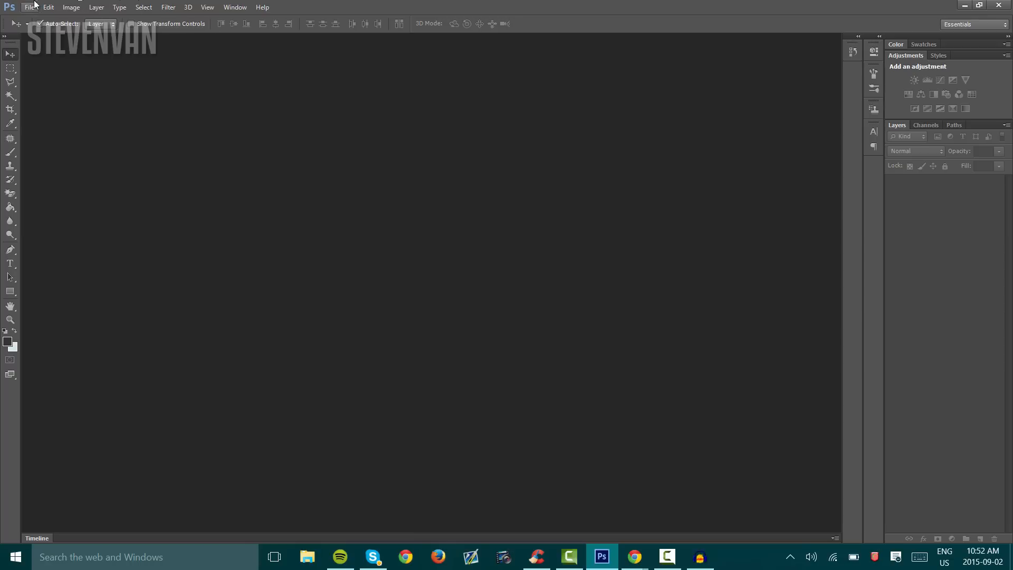
pyautogui.moveTo(69, 82)
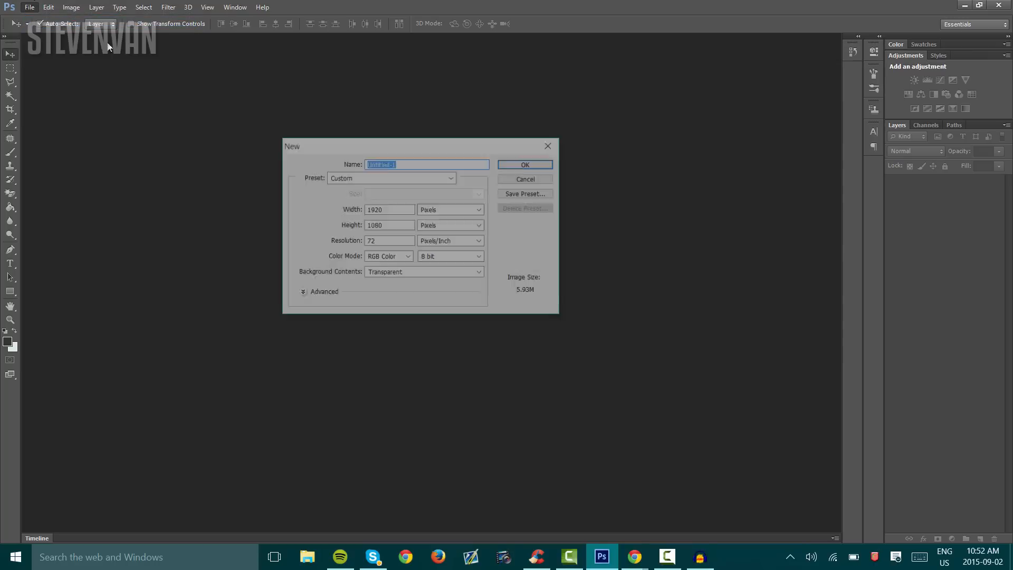
# Create a new 500×500 pixel document with a transparent background
pyautogui.click(478, 243)
pyautogui.write('5')
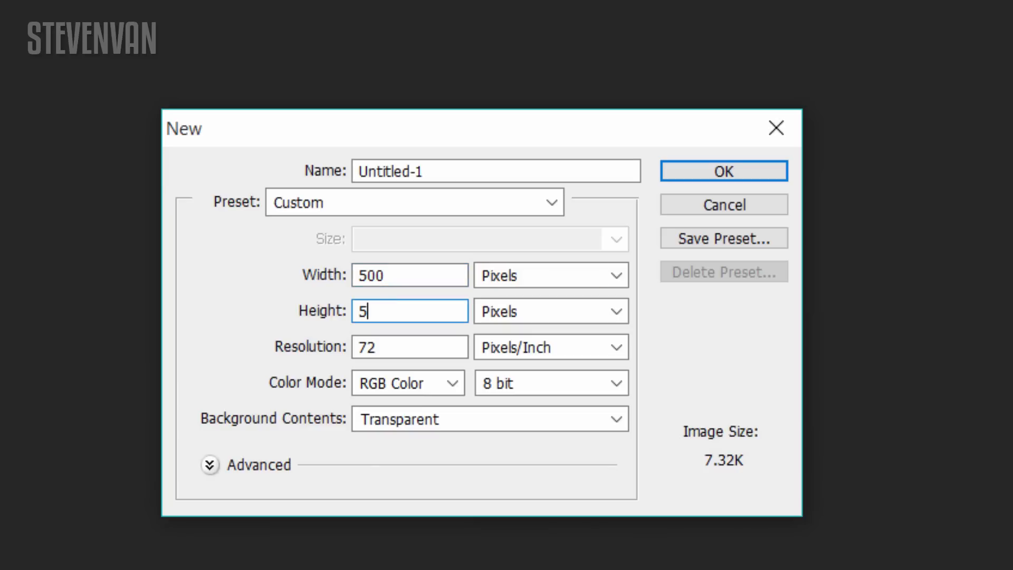
pyautogui.click(721, 171)
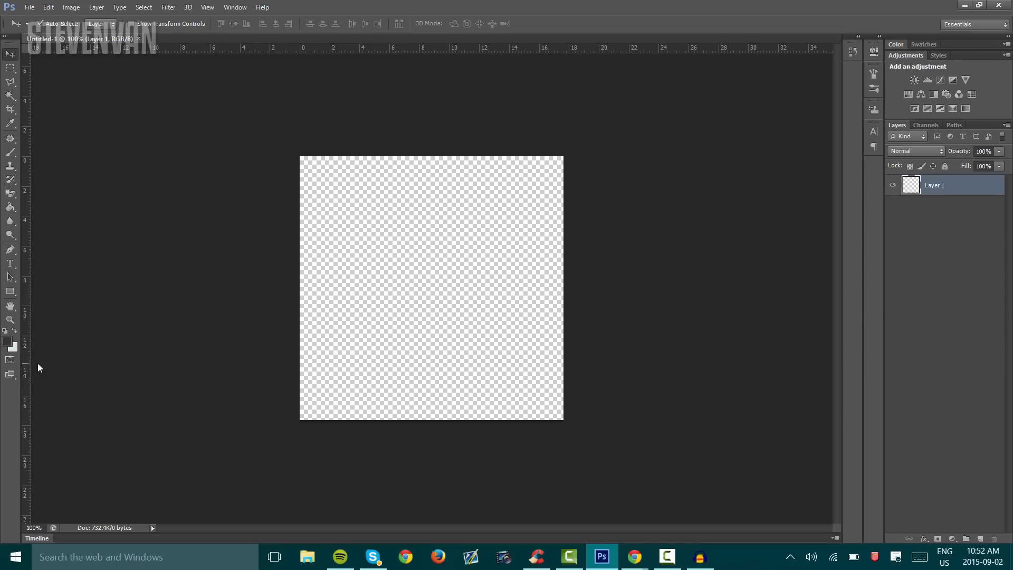
pyautogui.moveTo(326, 96)
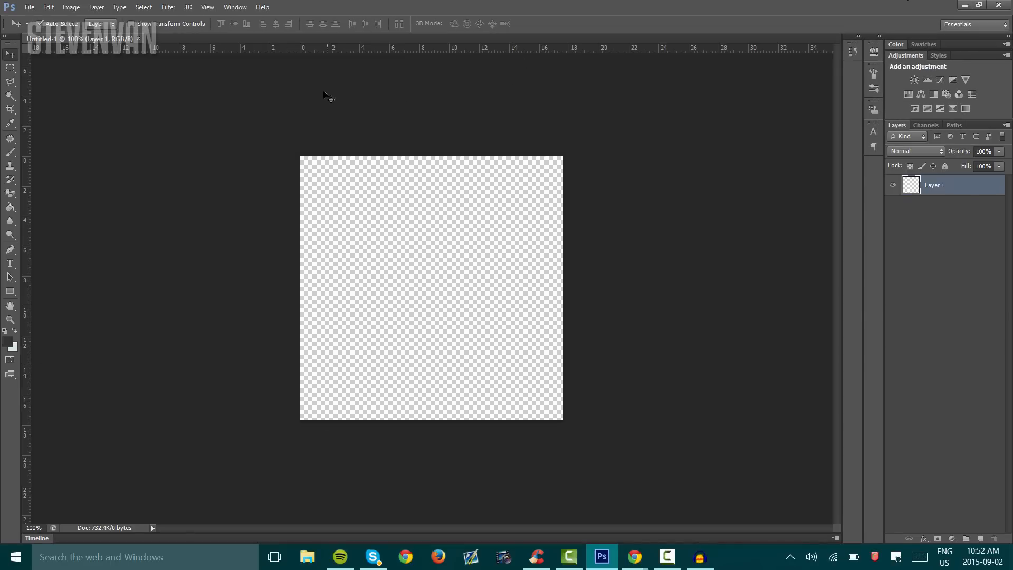
pyautogui.moveTo(554, 427)
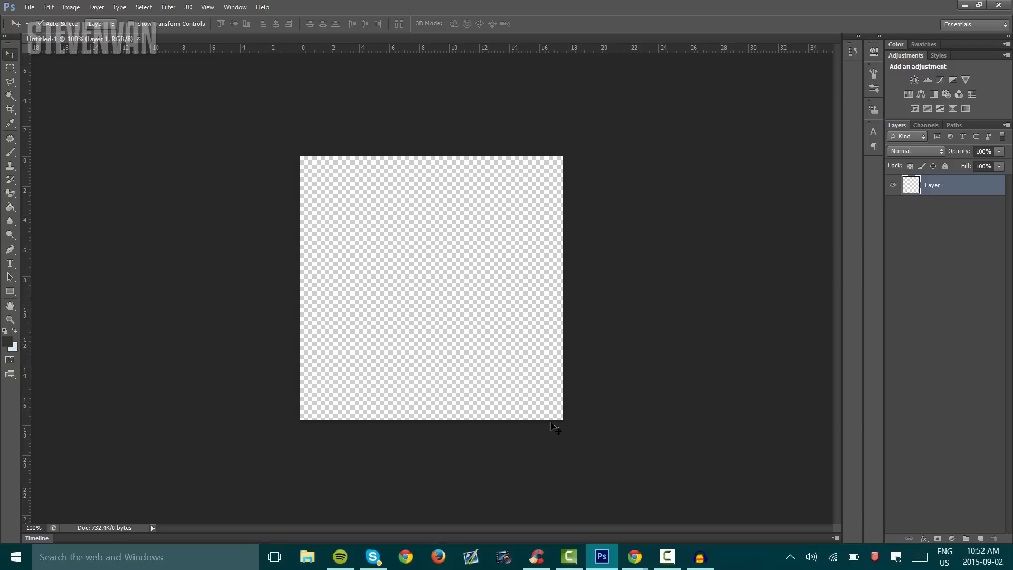
pyautogui.moveTo(419, 126)
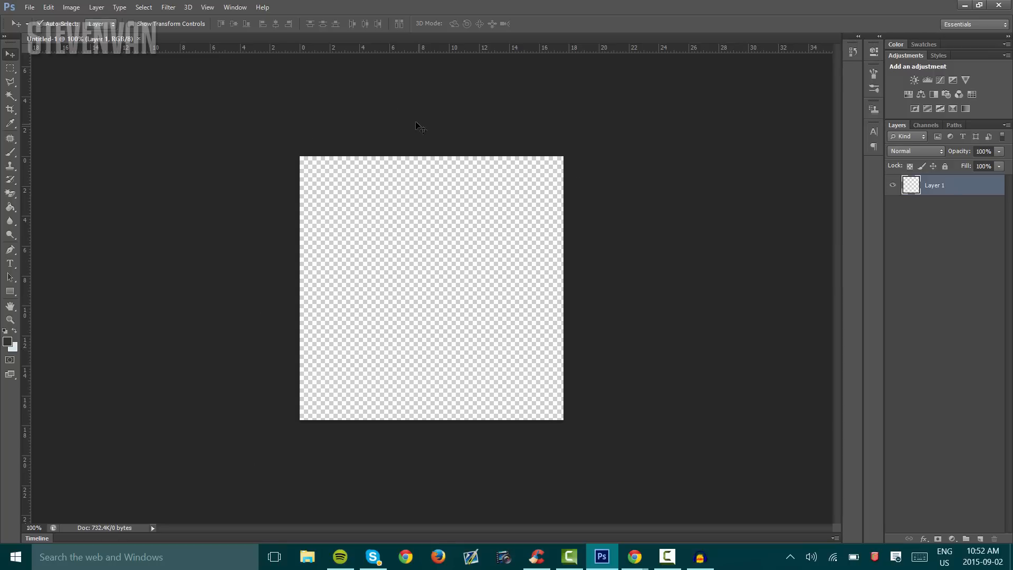
pyautogui.moveTo(11, 289)
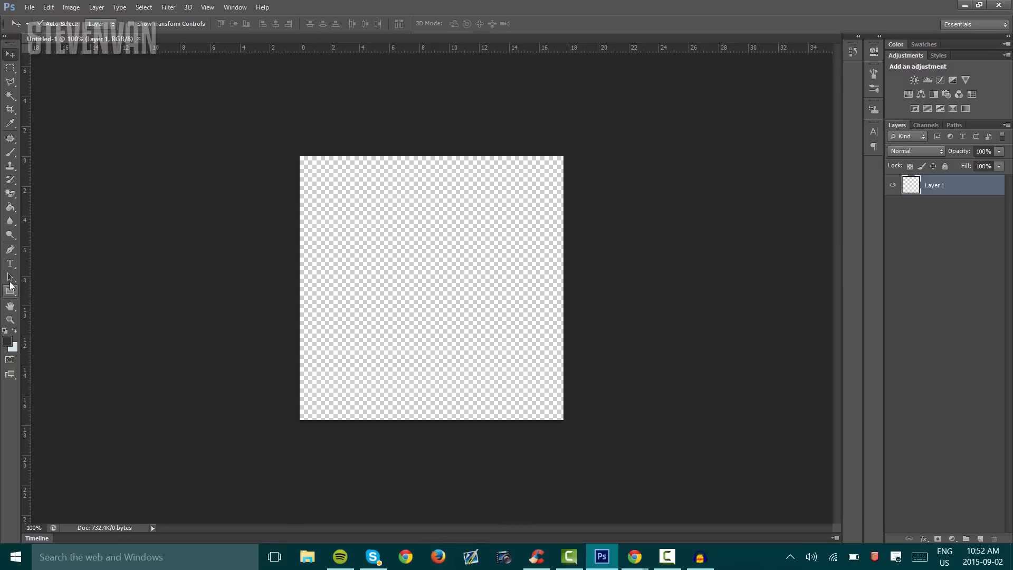
# Make the Horizontal Type tool active, ready to place text
pyautogui.click(9, 264)
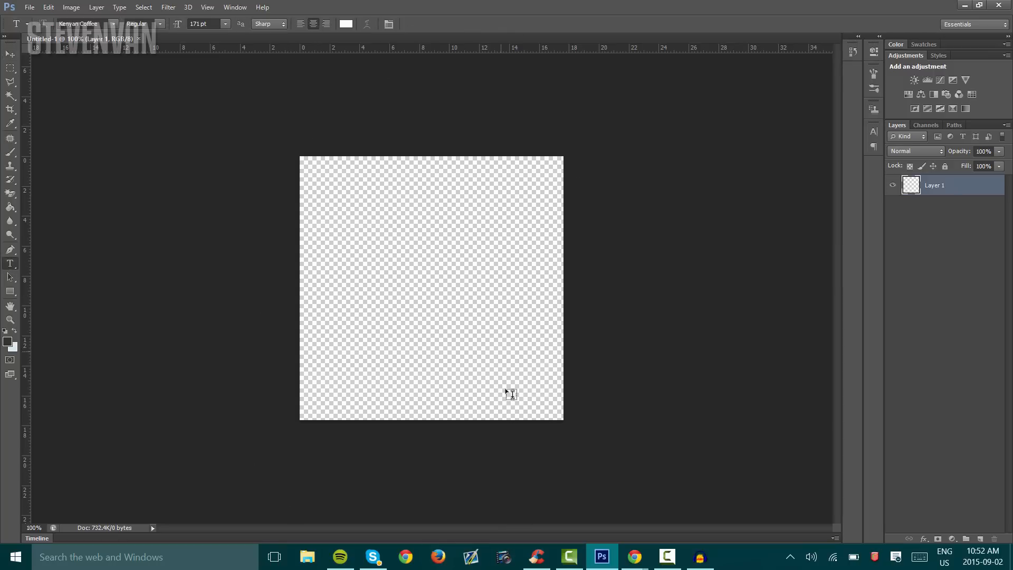
pyautogui.moveTo(479, 453)
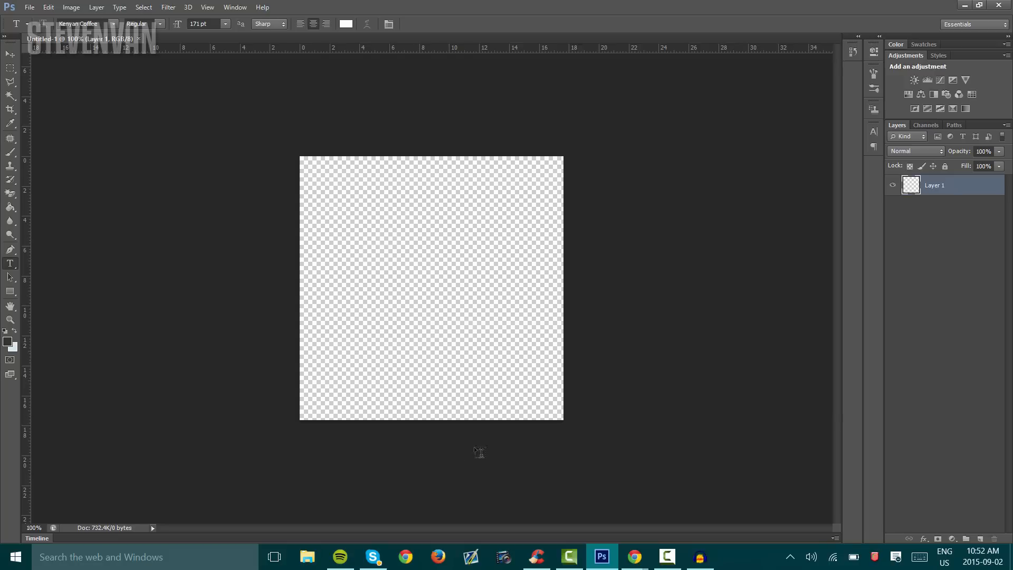
pyautogui.moveTo(503, 407)
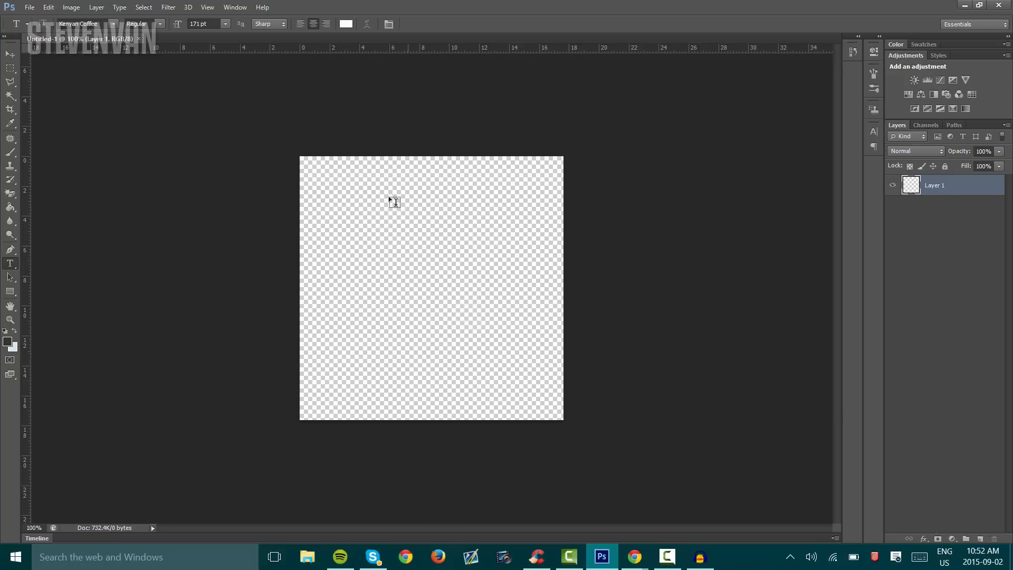
pyautogui.moveTo(332, 276)
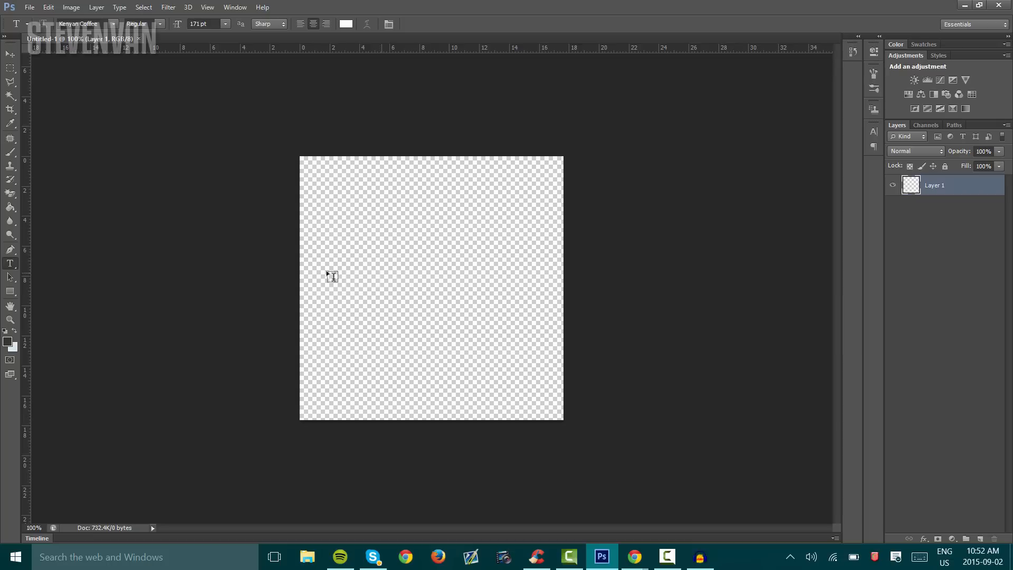
pyautogui.moveTo(483, 266)
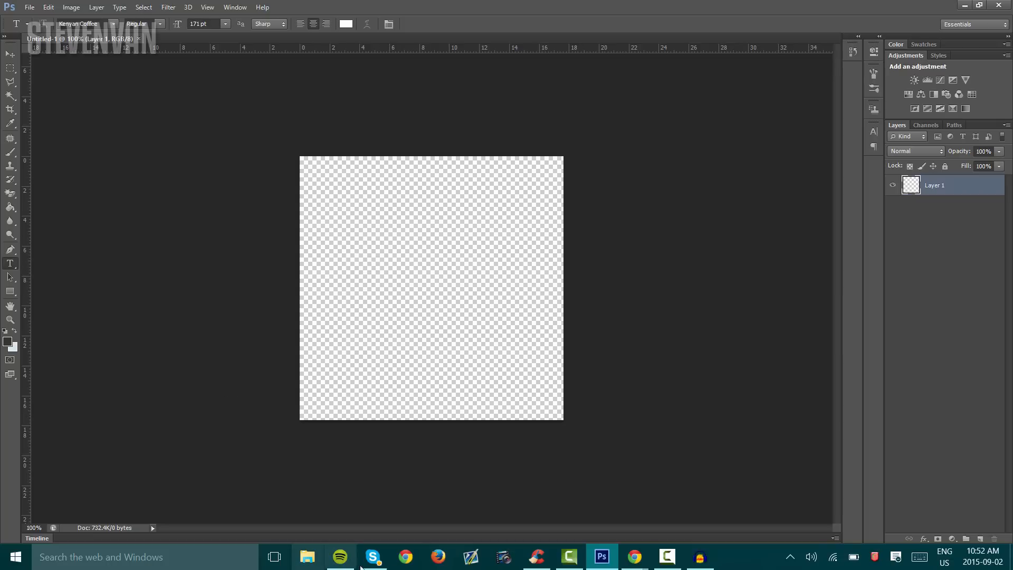
pyautogui.moveTo(334, 217)
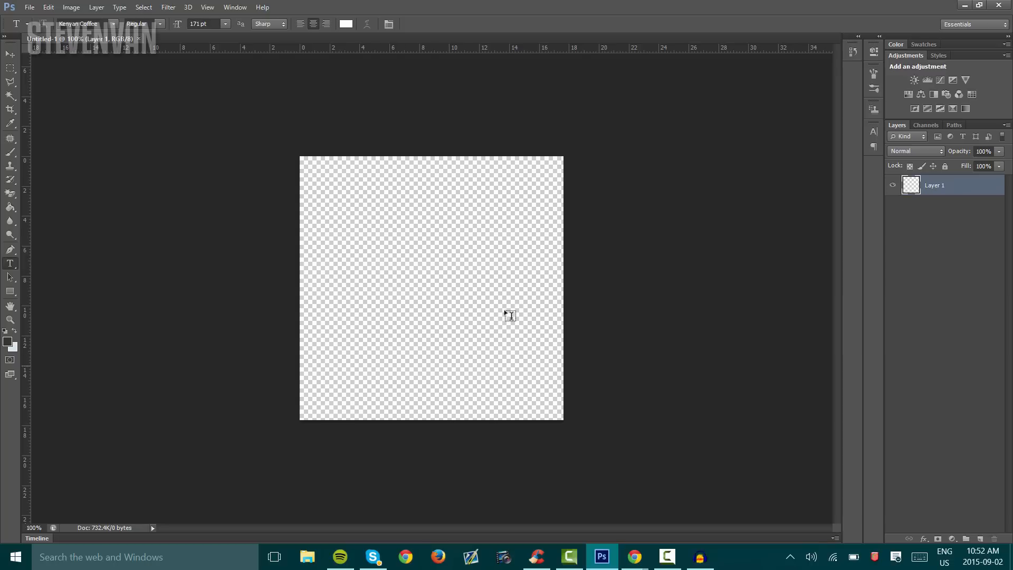
pyautogui.moveTo(364, 236)
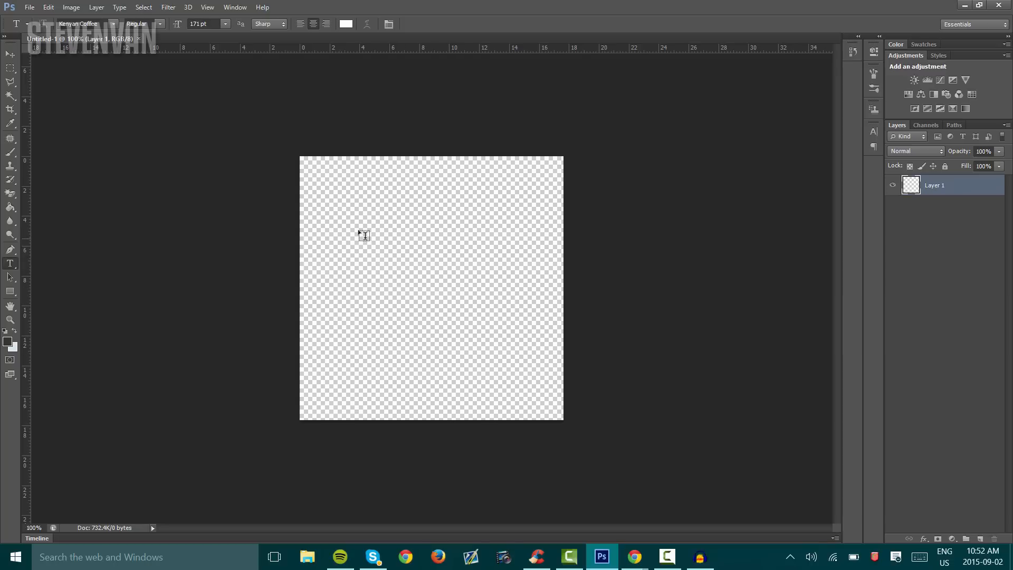
# Add white 'SV' text on the canvas and enlarge it to 400 pt
pyautogui.click(387, 275)
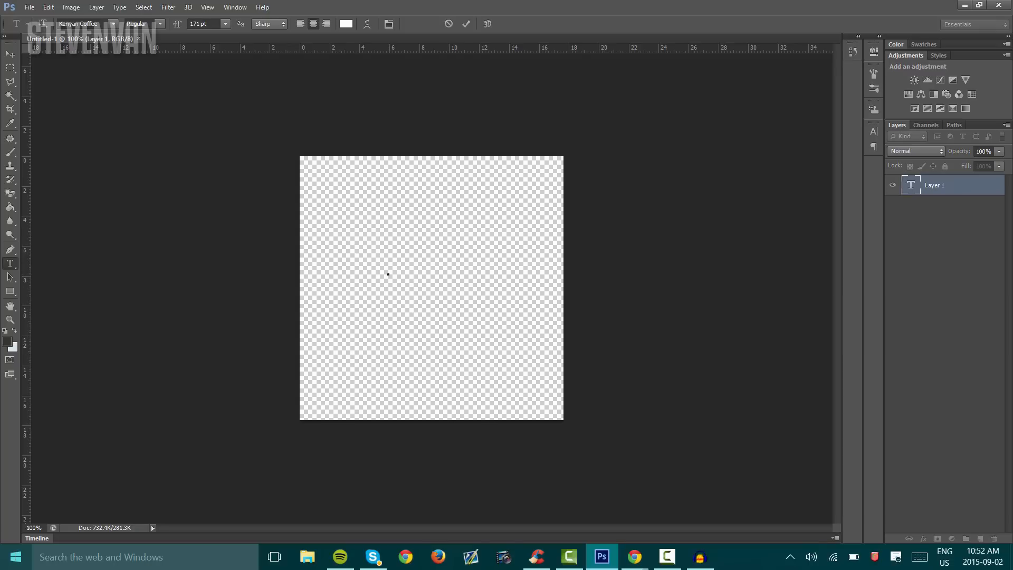
pyautogui.write('SV')
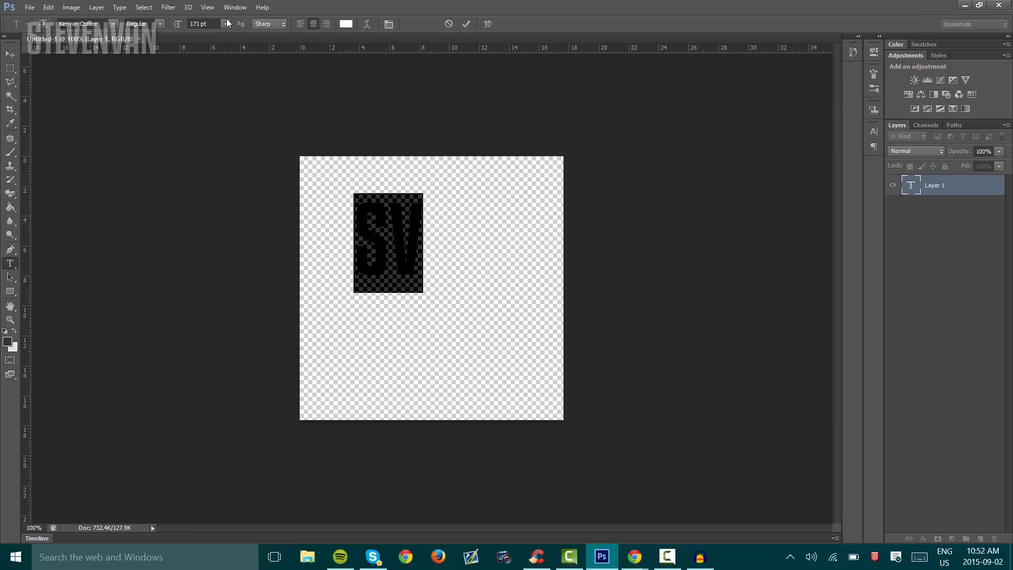
pyautogui.click(203, 24)
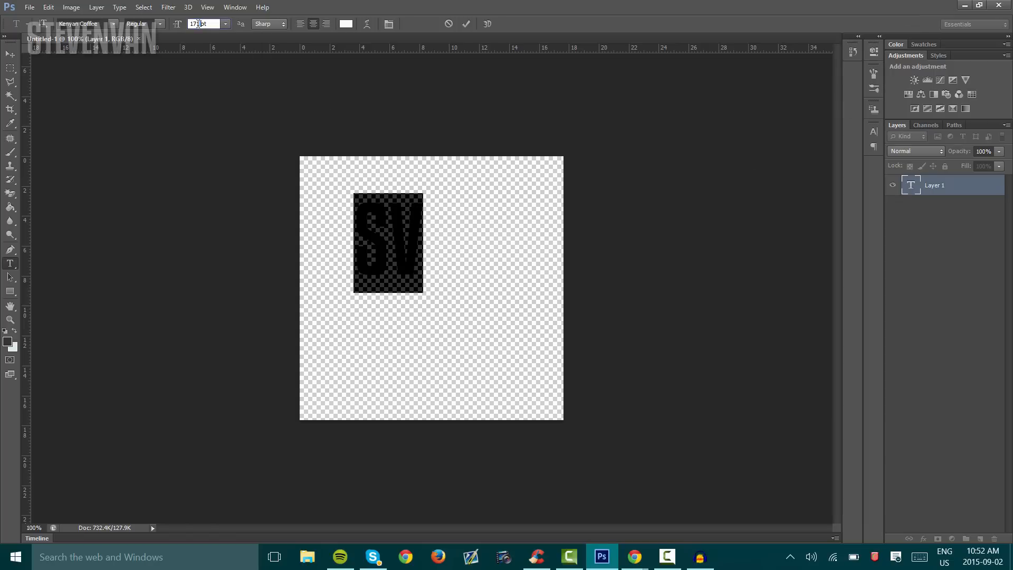
pyautogui.tripleClick(201, 24)
pyautogui.write('300')
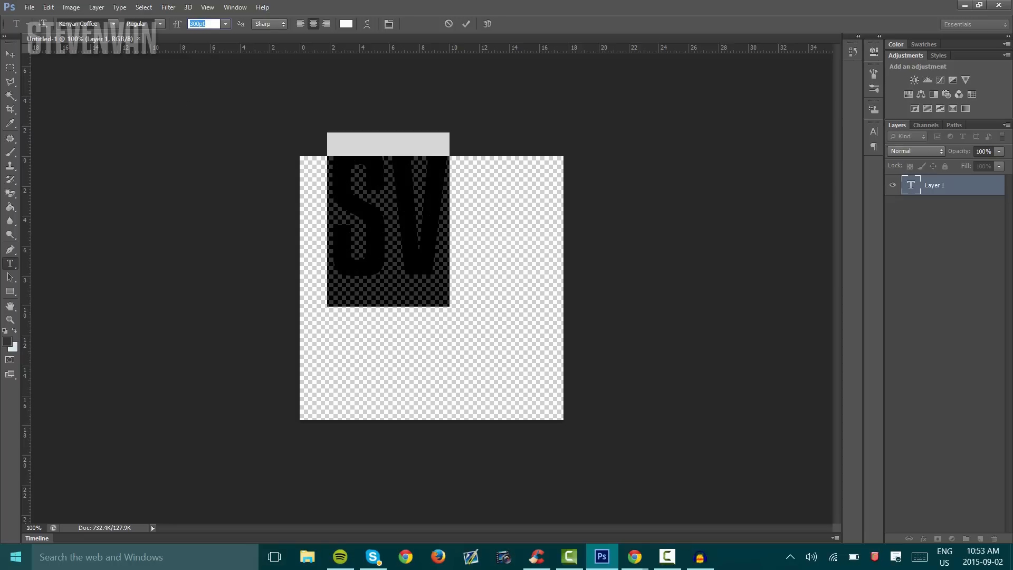
pyautogui.write('400')
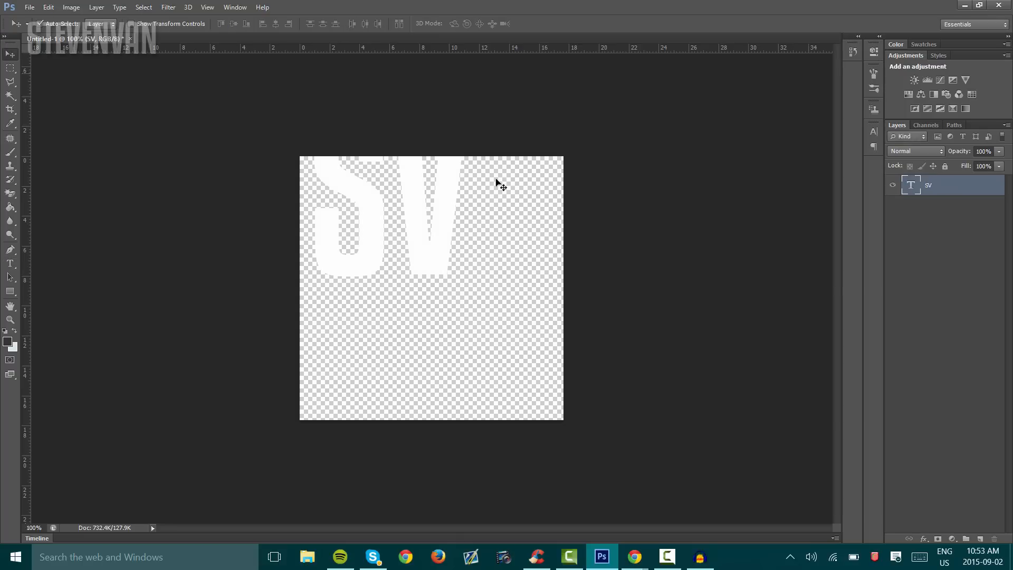
# Move the SV text to the centre of the canvas
pyautogui.moveTo(500, 183); pyautogui.dragTo(481, 342)
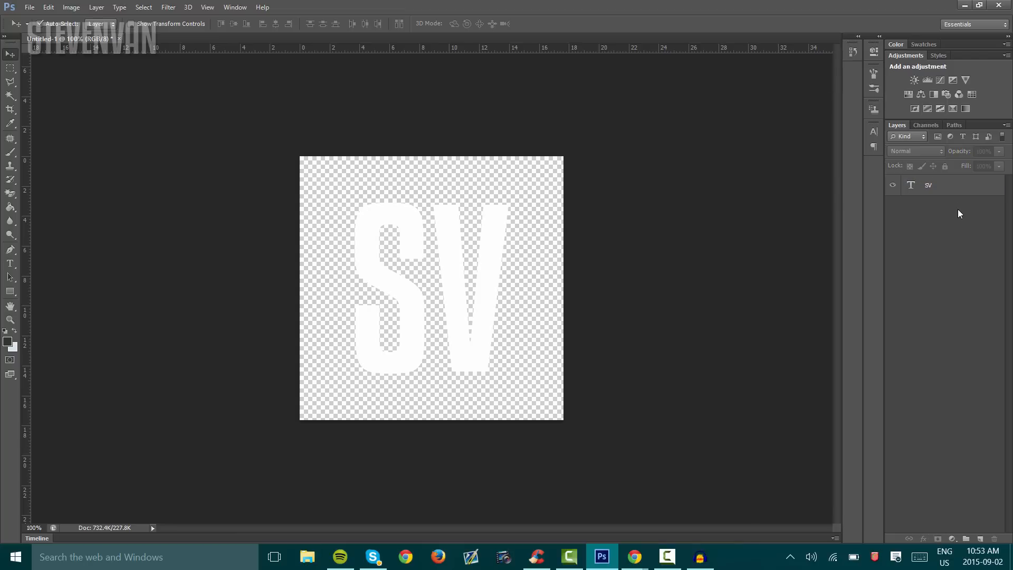
# Give the SV layer a 15%-opacity gradient overlay and a drop shadow in Layer Style
pyautogui.rightClick(928, 186)
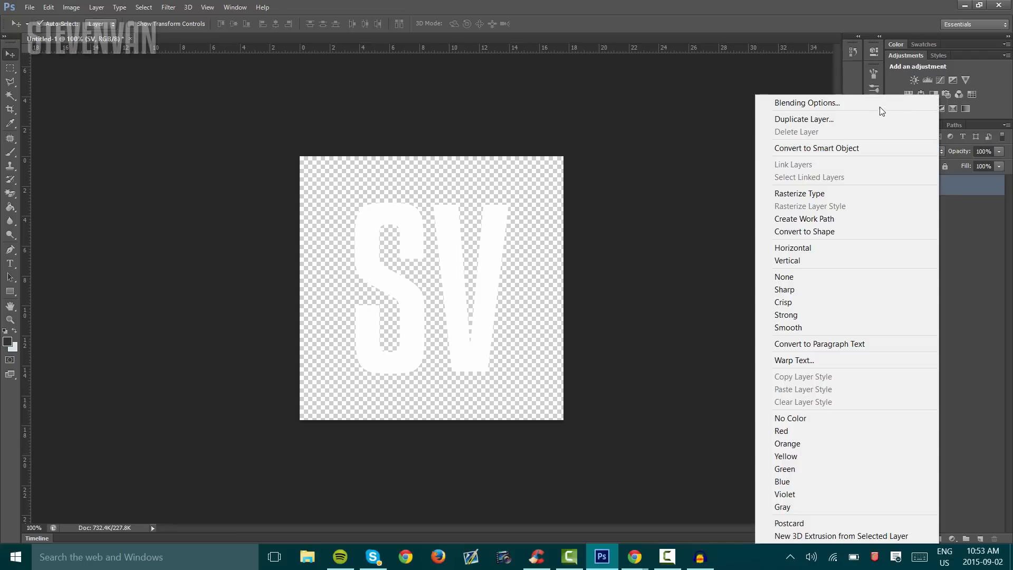
pyautogui.click(806, 103)
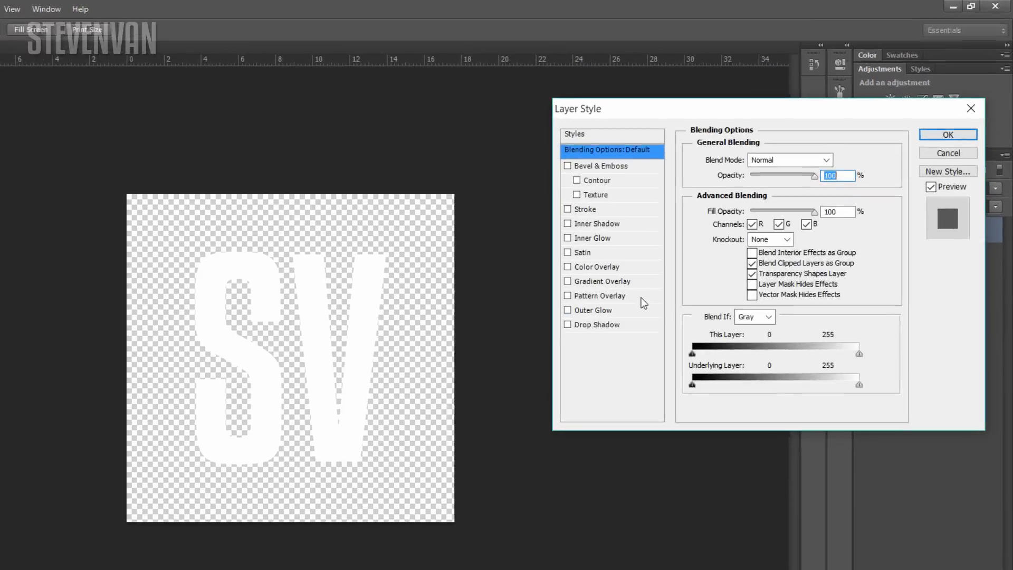
pyautogui.click(588, 280)
pyautogui.write('15')
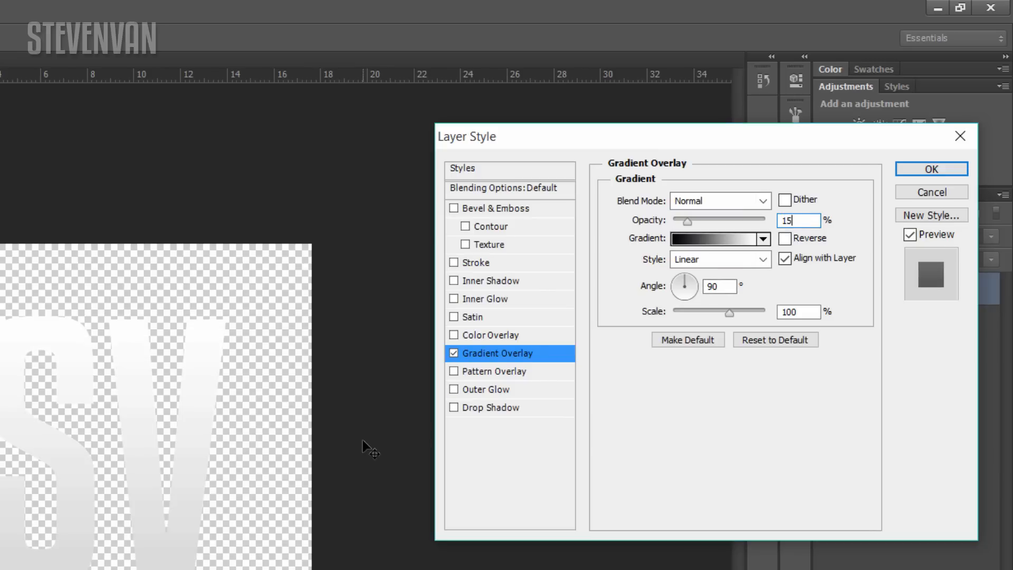
pyautogui.click(497, 407)
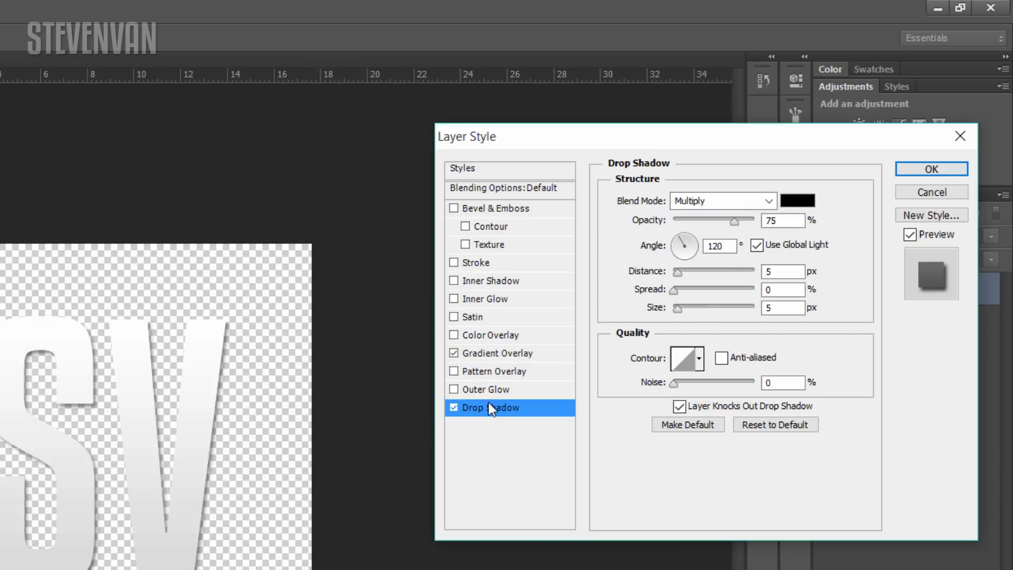
# Add a white #ffffff outer glow, Normal blend, 25% opacity, 43 px, and apply the styles
pyautogui.click(455, 389)
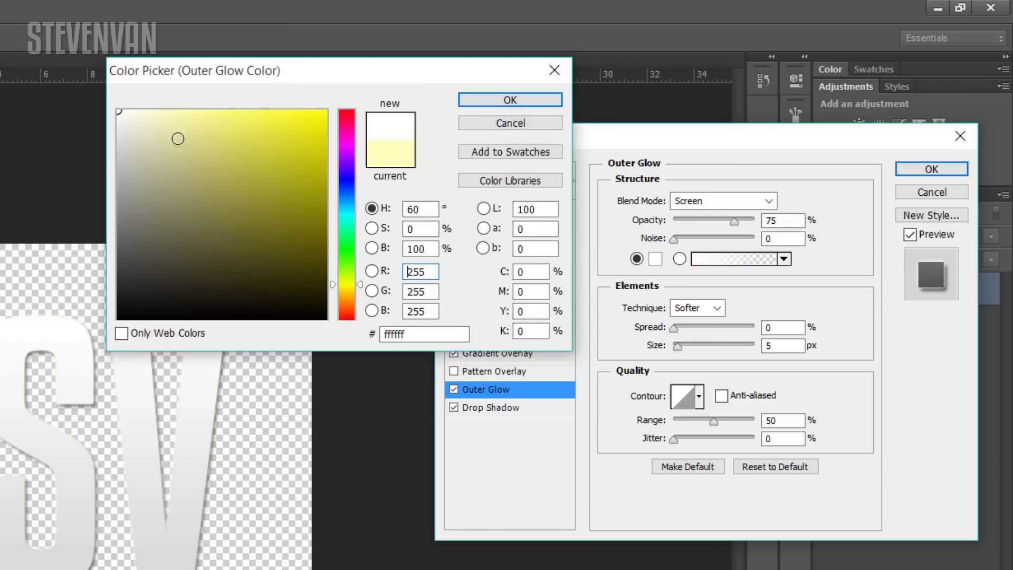
pyautogui.moveTo(177, 138); pyautogui.dragTo(117, 231)
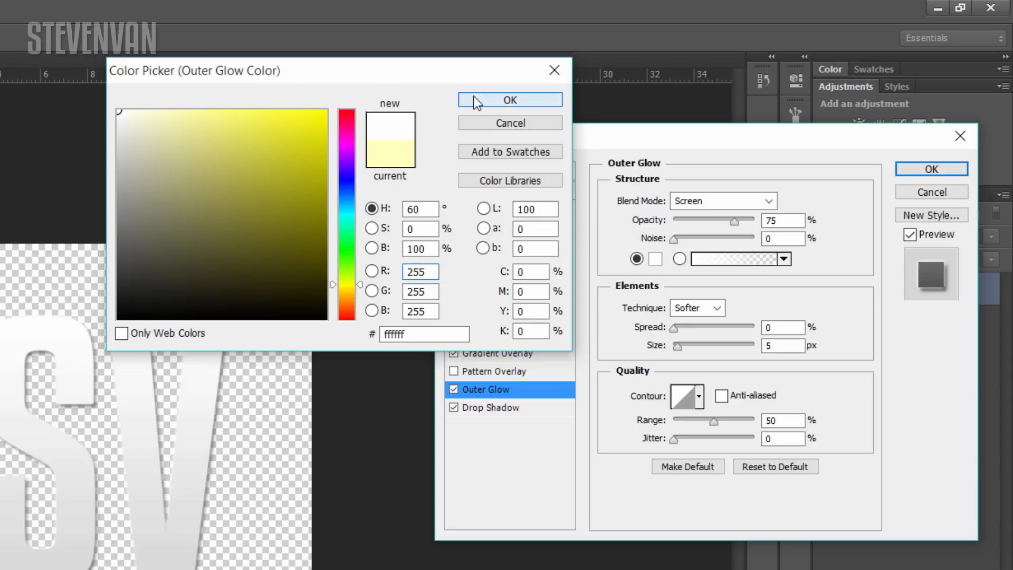
pyautogui.click(510, 99)
pyautogui.write('25')
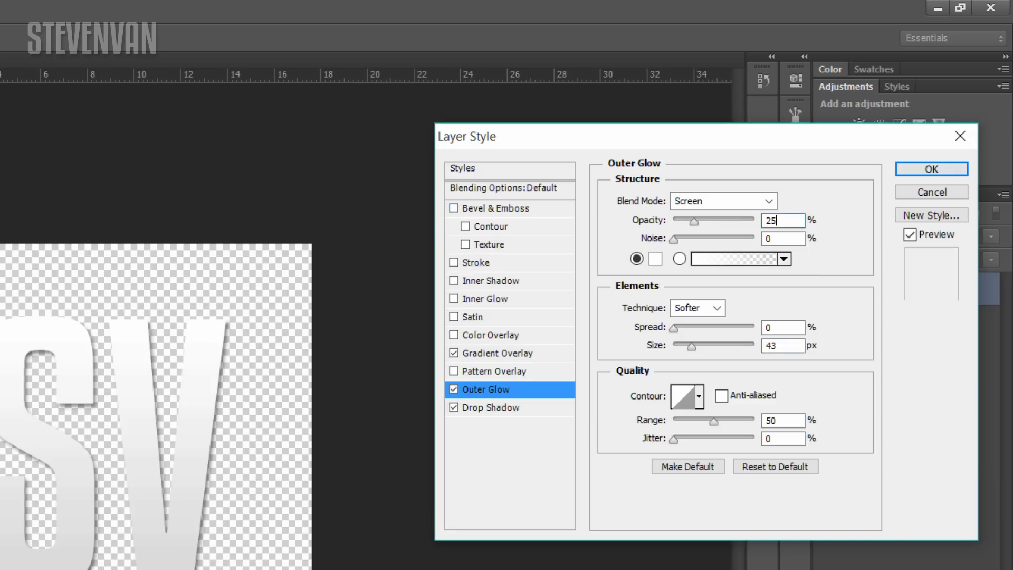
pyautogui.click(721, 201)
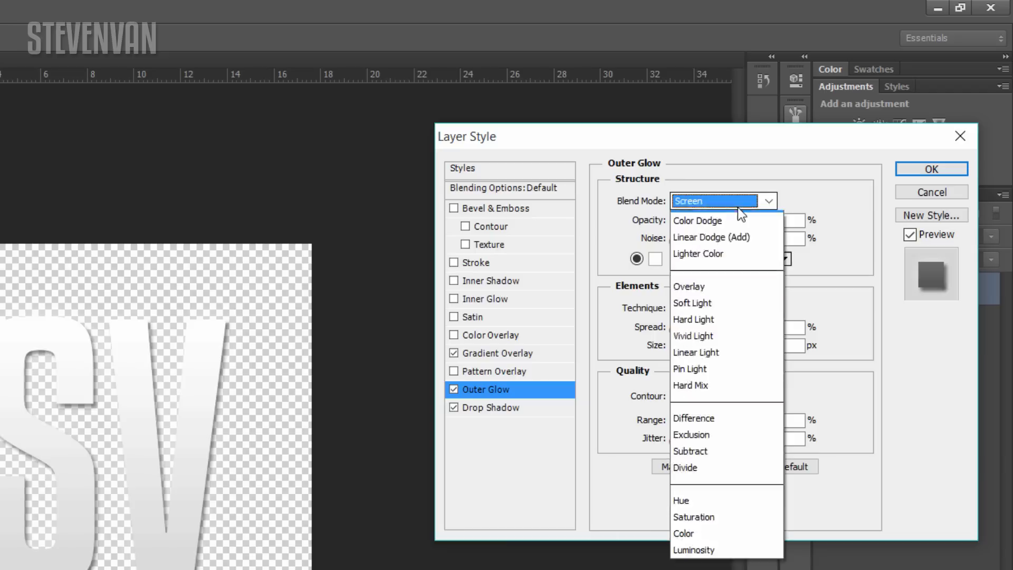
pyautogui.click(687, 200)
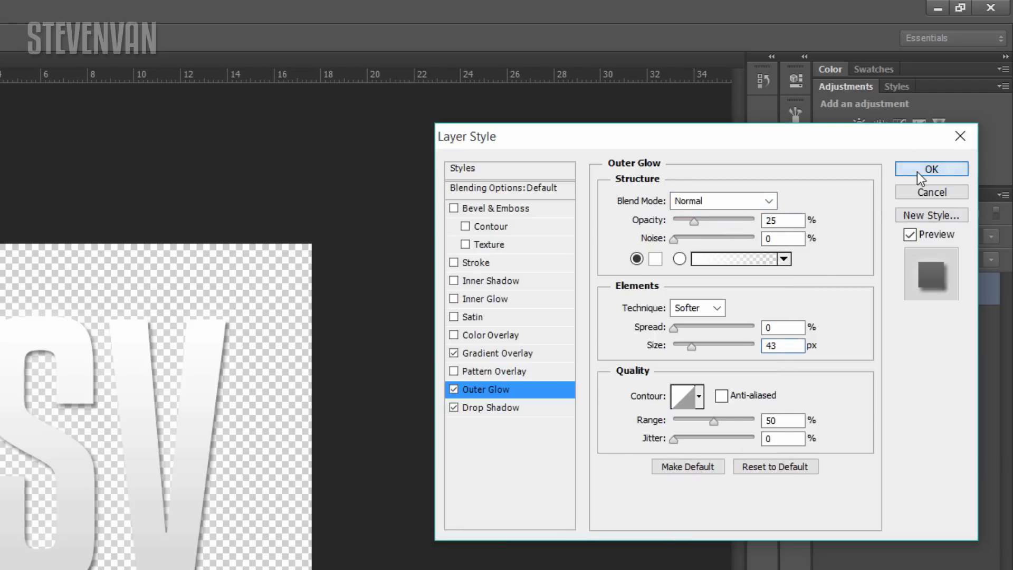
pyautogui.click(930, 169)
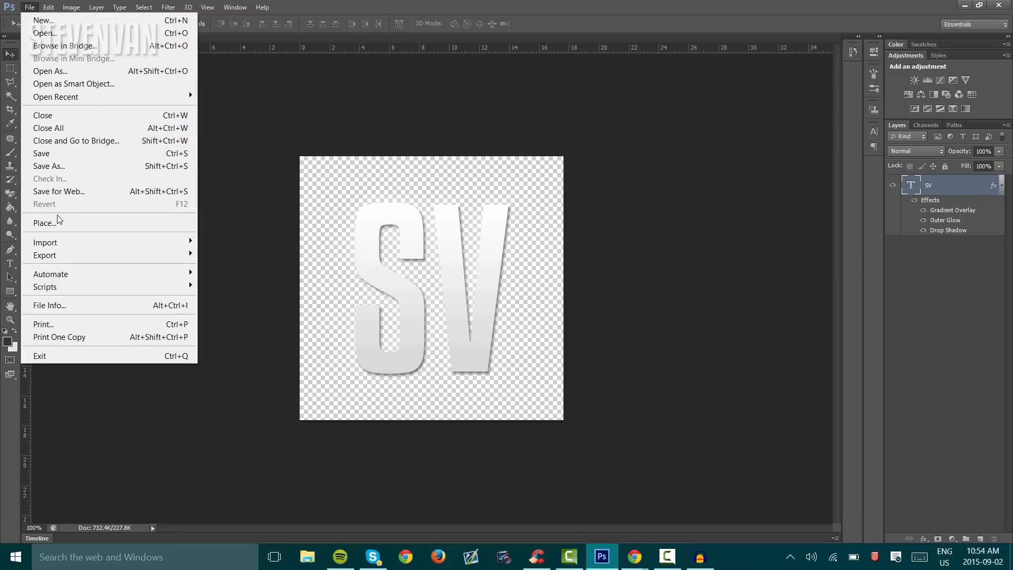
# Place red-diagonal-grunge-backdrop.jpg from Downloads into the document as a new layer
pyautogui.click(45, 223)
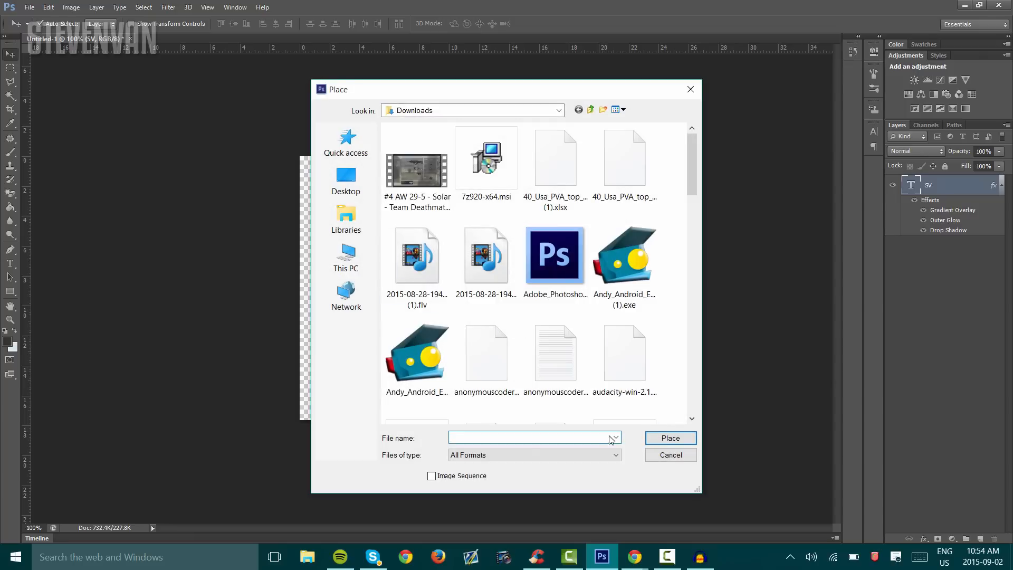
pyautogui.click(614, 437)
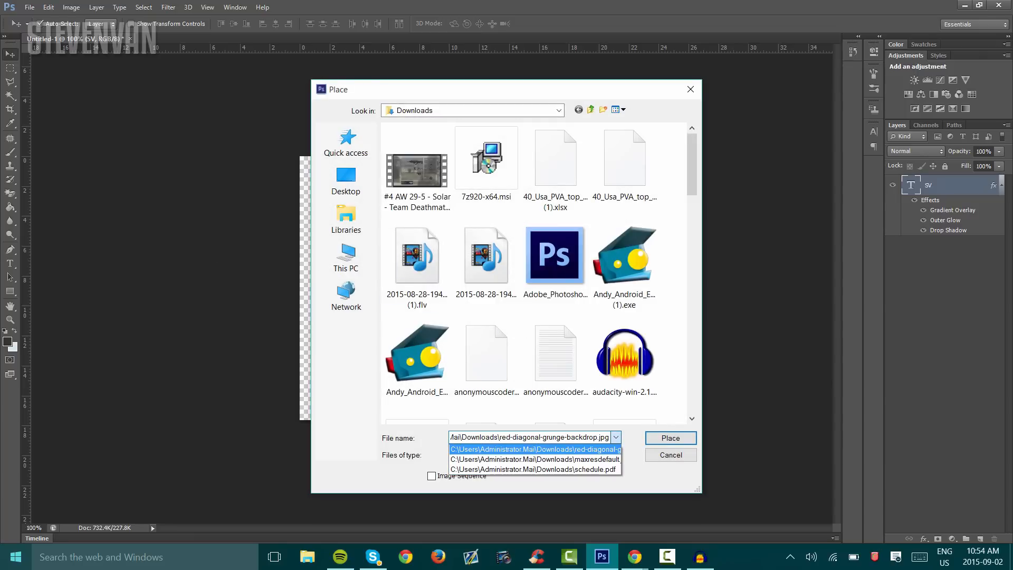
pyautogui.click(669, 436)
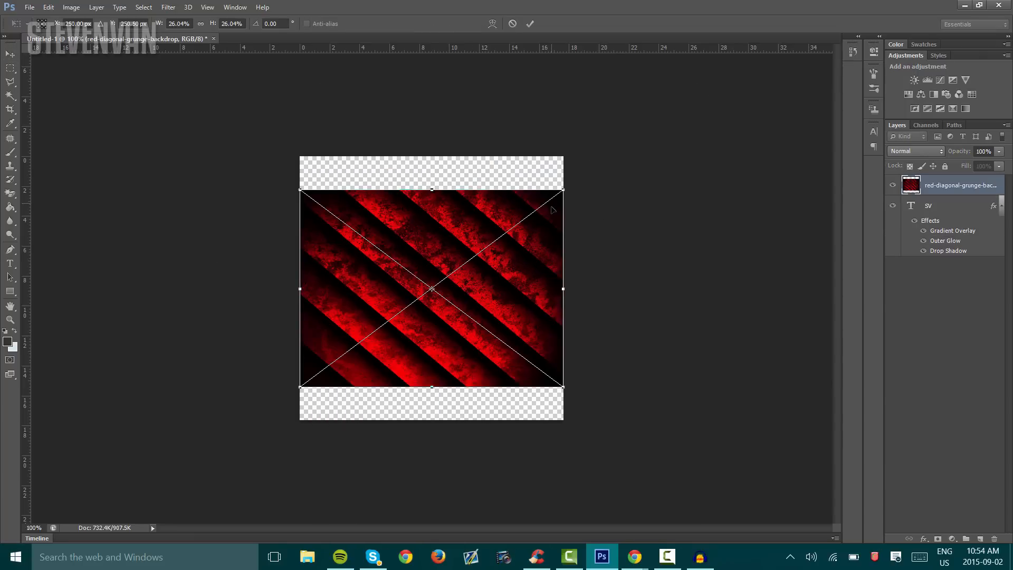
pyautogui.moveTo(425, 246)
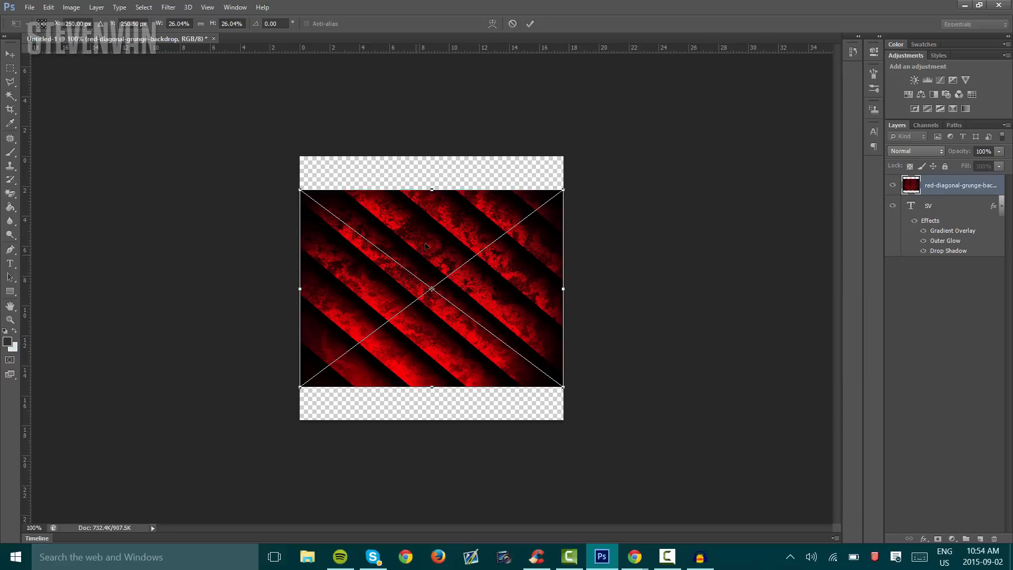
pyautogui.moveTo(331, 251)
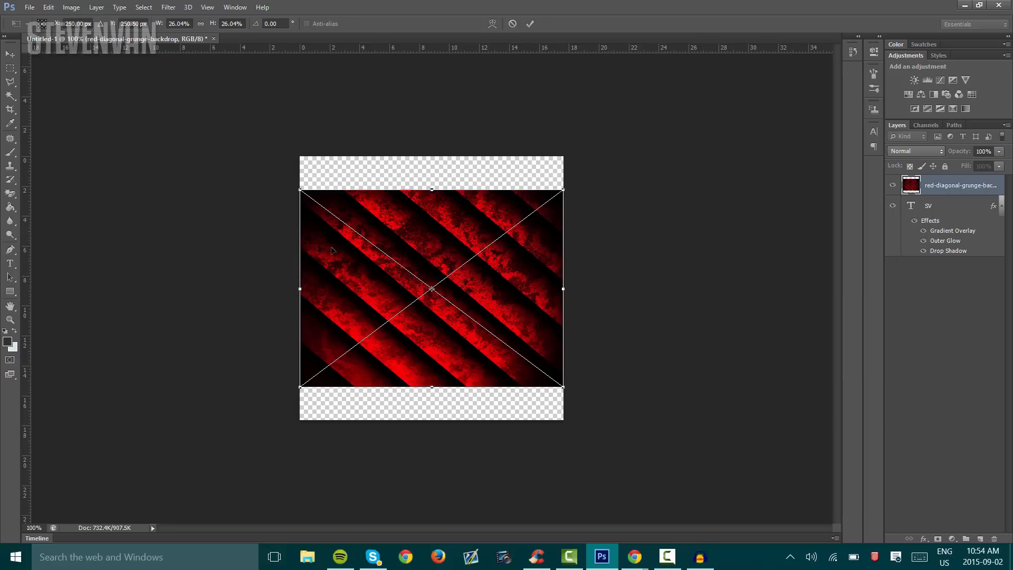
# Scale the backdrop to cover the whole canvas and move its layer beneath the SV text
pyautogui.moveTo(431, 289); pyautogui.dragTo(430, 240)
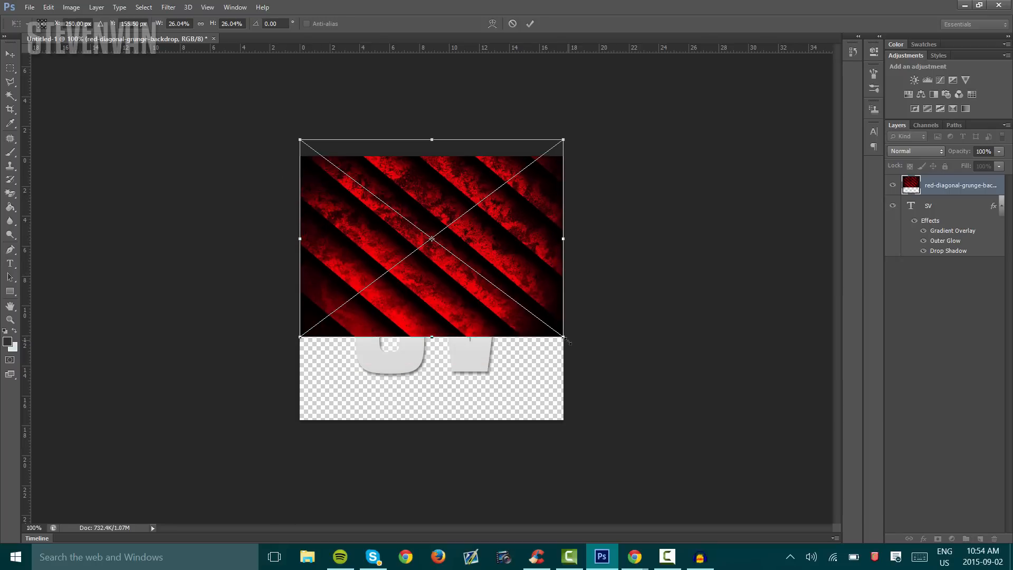
pyautogui.moveTo(564, 337); pyautogui.dragTo(677, 423)
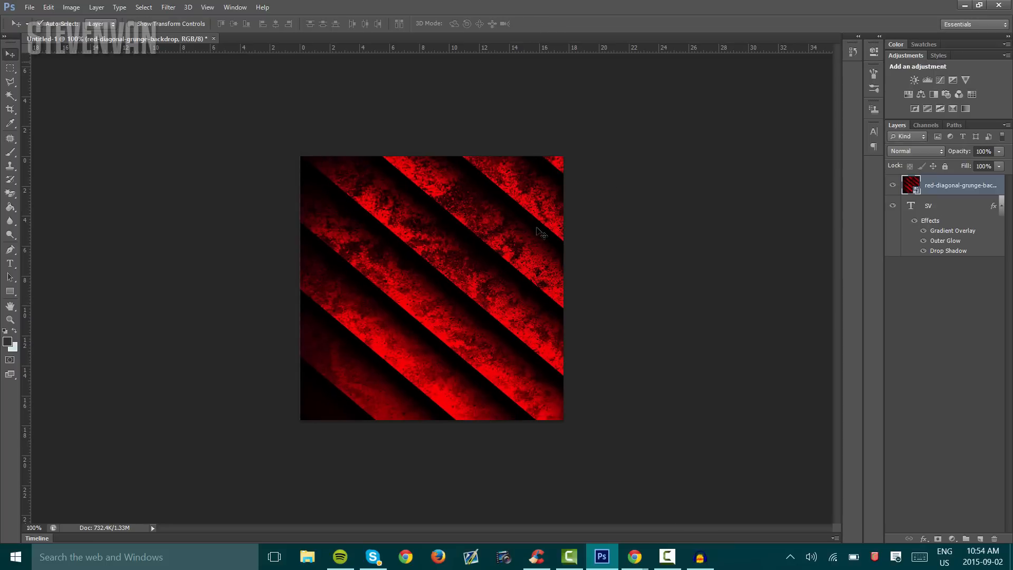
pyautogui.click(937, 206)
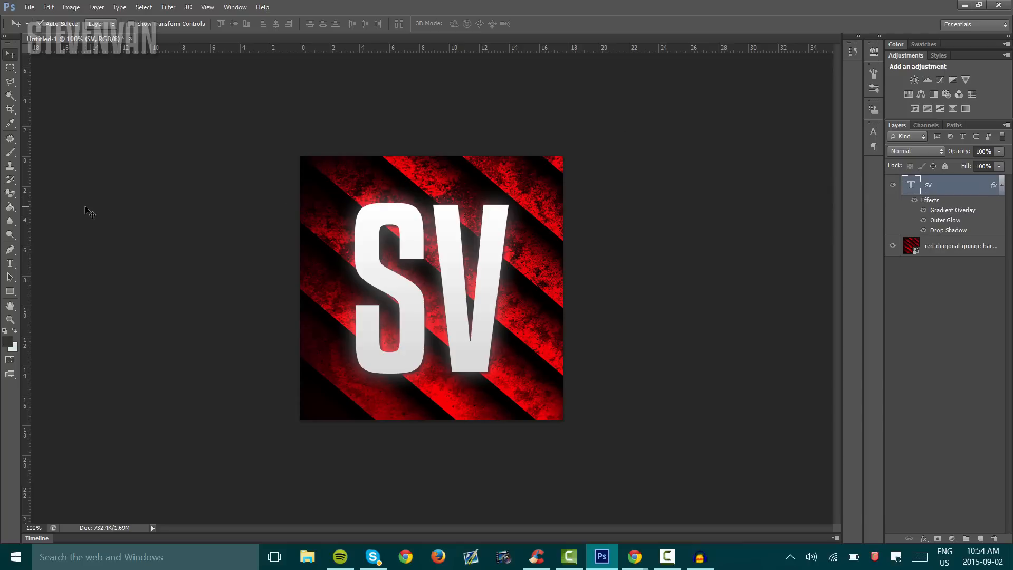
# Soften the backdrop layer with a 25-pixel Gaussian Blur
pyautogui.click(960, 246)
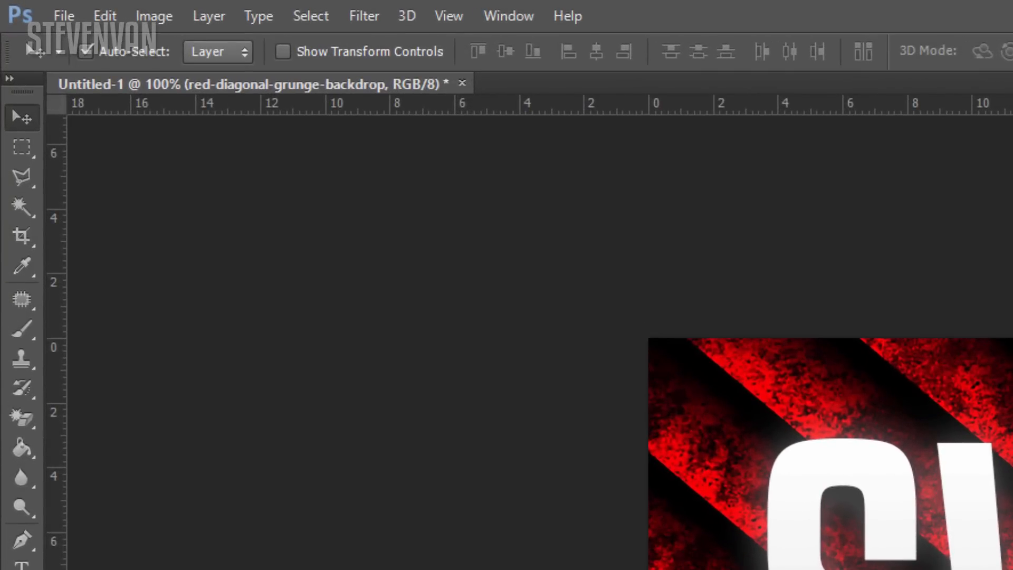
pyautogui.click(362, 16)
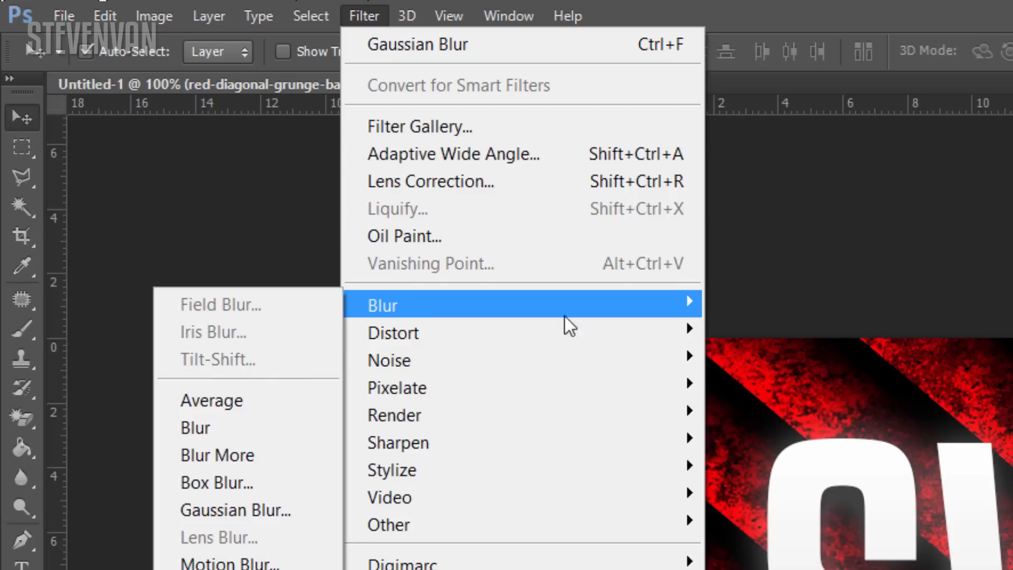
pyautogui.moveTo(246, 510)
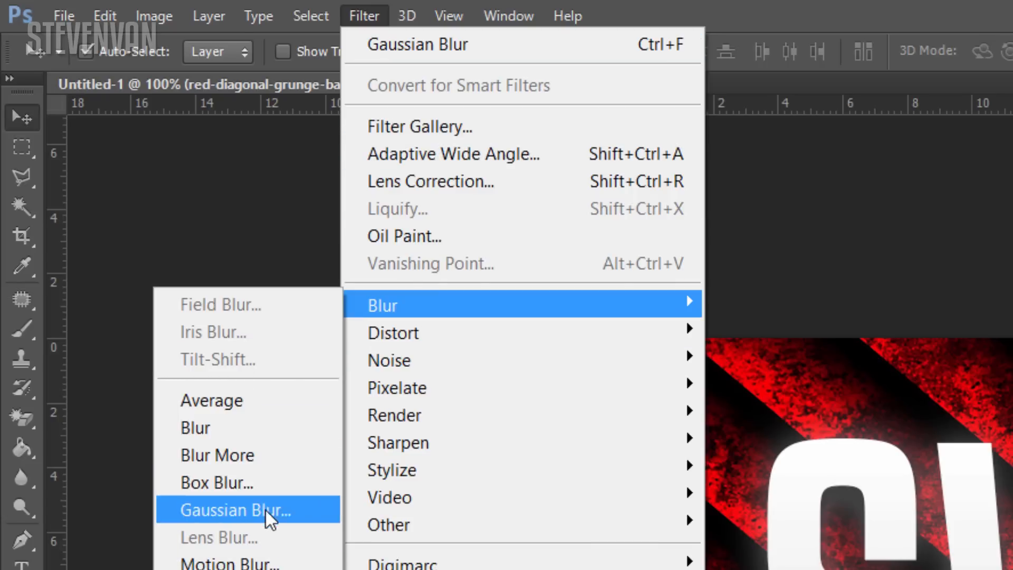
pyautogui.click(242, 509)
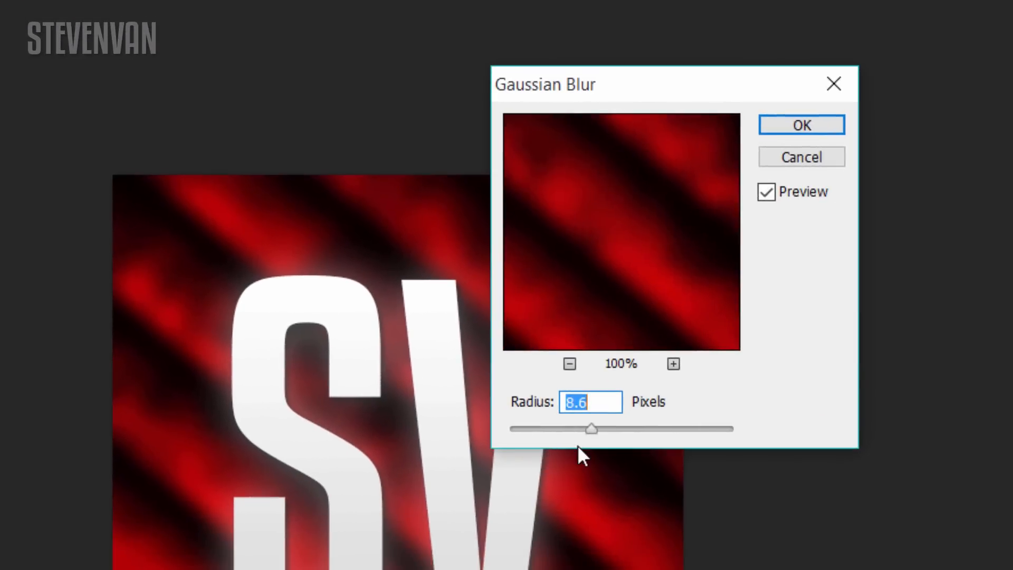
pyautogui.moveTo(590, 429); pyautogui.dragTo(633, 428)
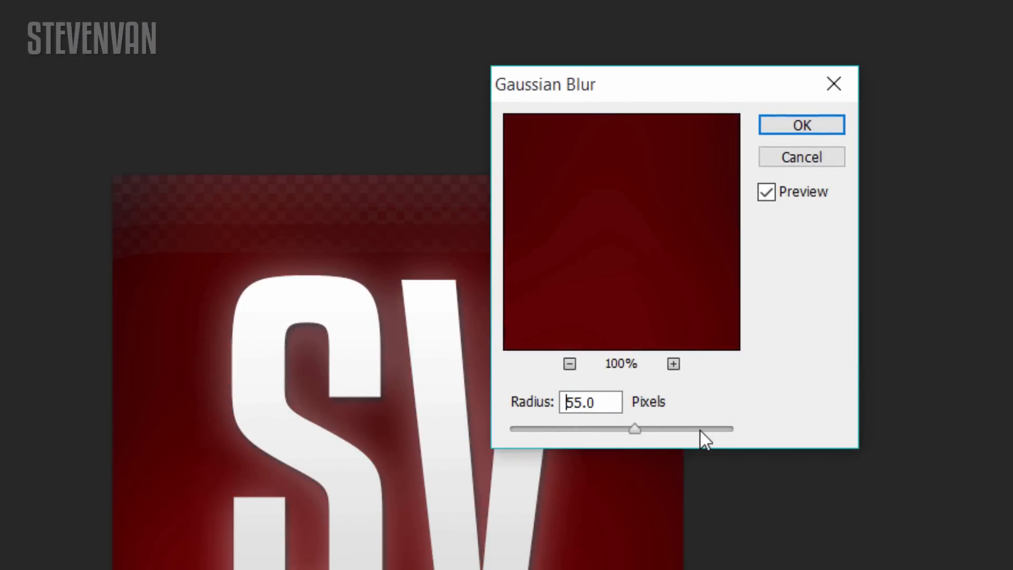
pyautogui.moveTo(632, 427); pyautogui.dragTo(587, 427)
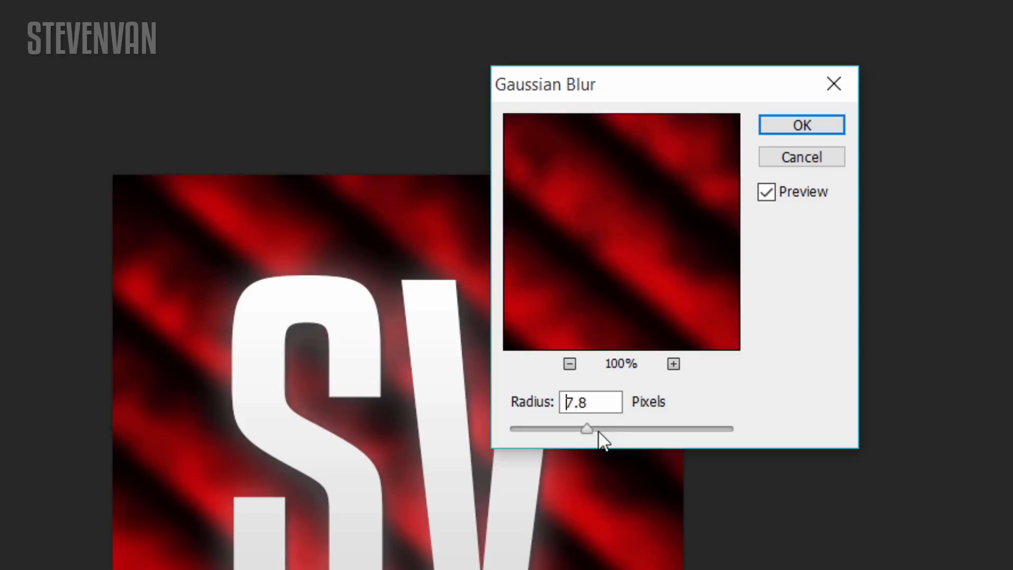
pyautogui.moveTo(587, 428); pyautogui.dragTo(611, 428)
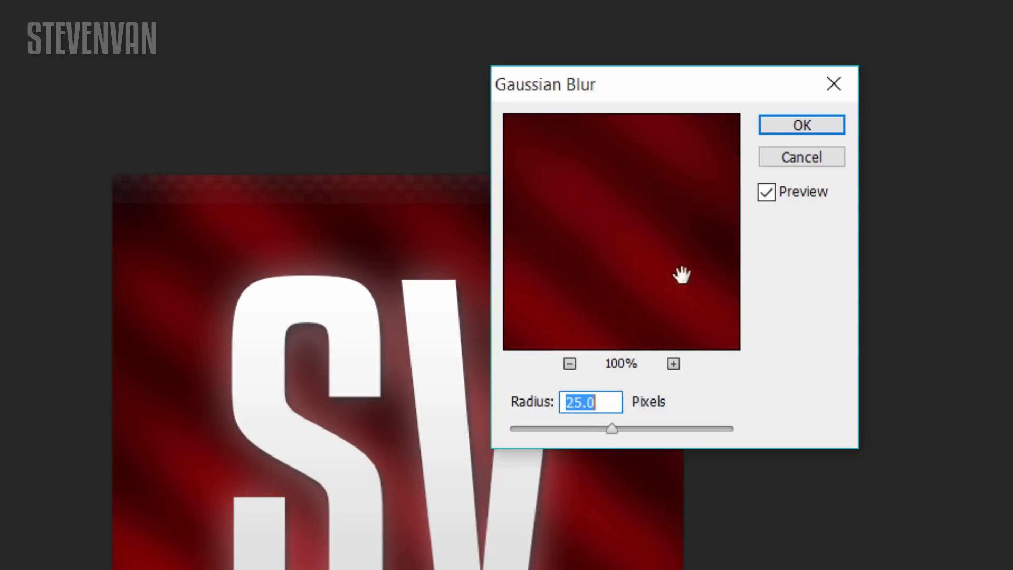
pyautogui.click(799, 124)
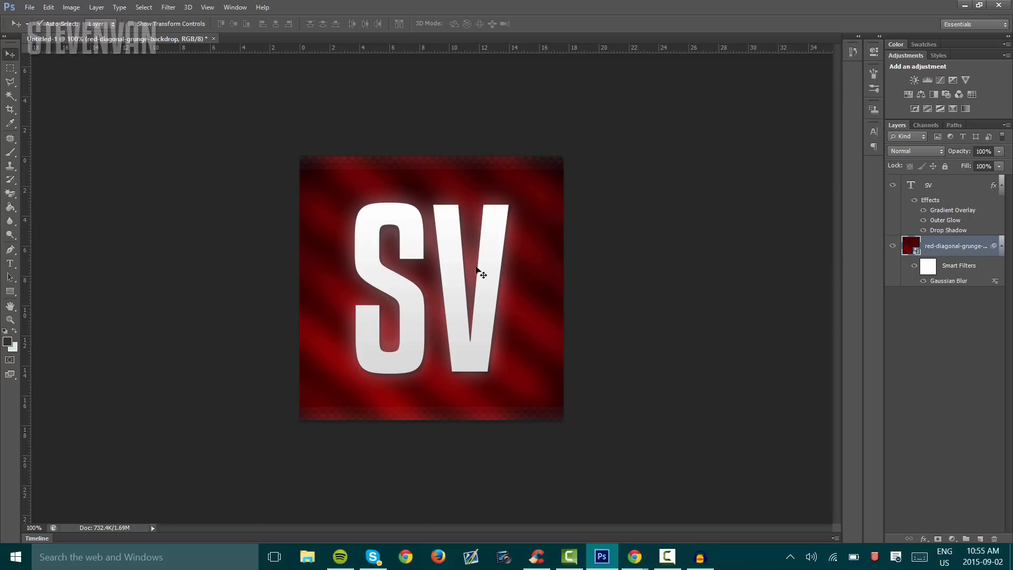
pyautogui.moveTo(272, 128)
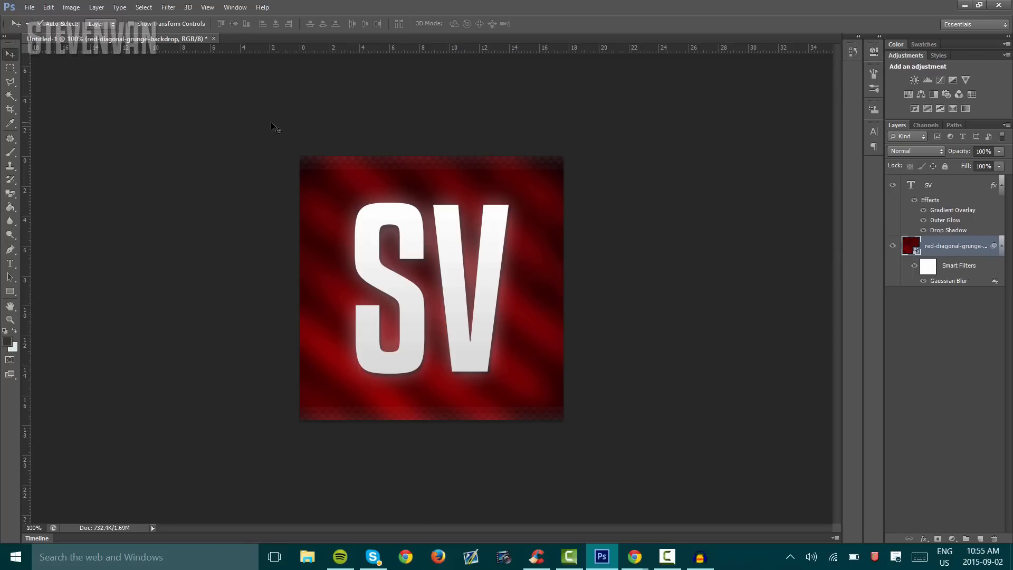
pyautogui.moveTo(404, 338)
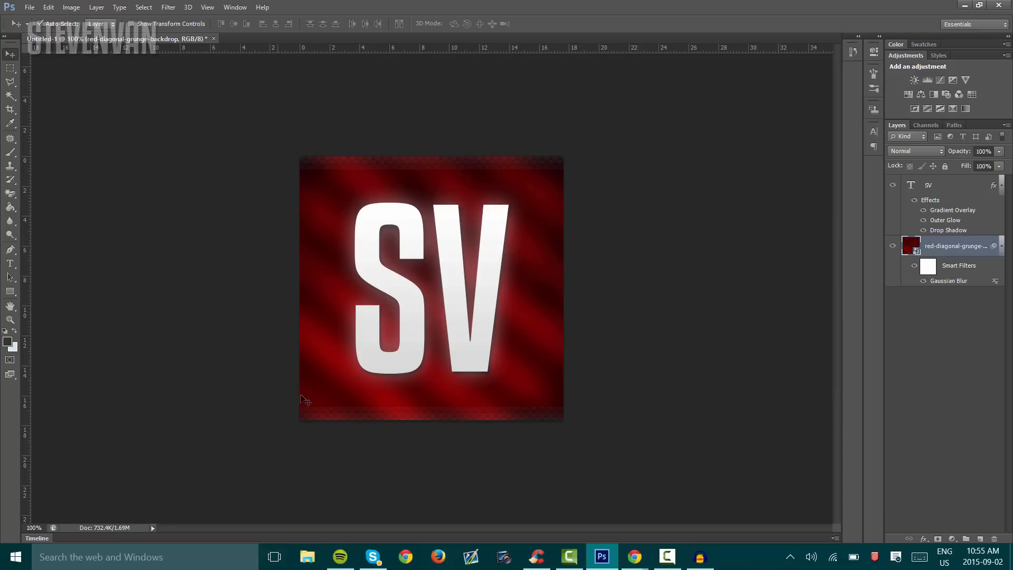
pyautogui.moveTo(590, 235)
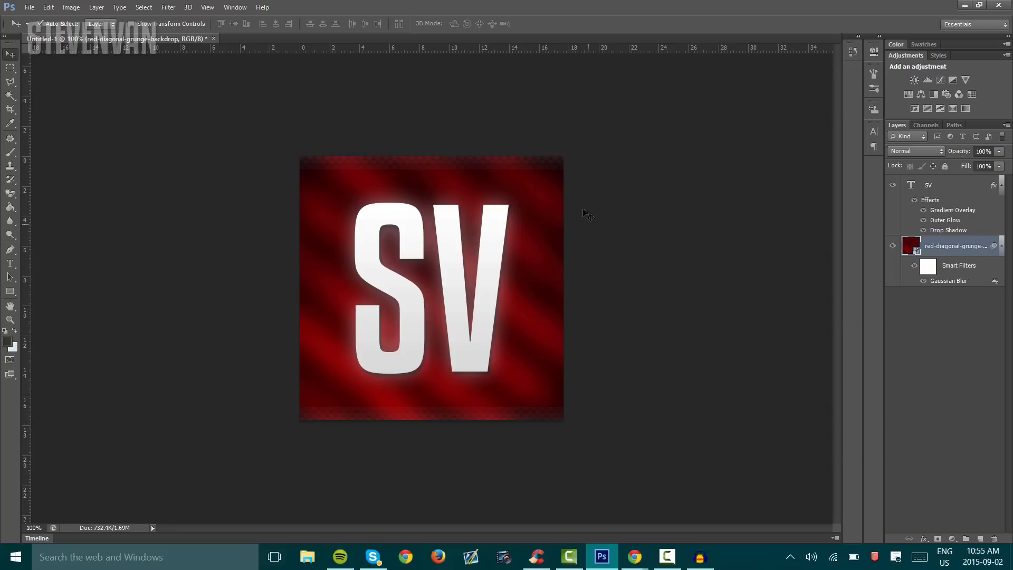
pyautogui.moveTo(578, 170)
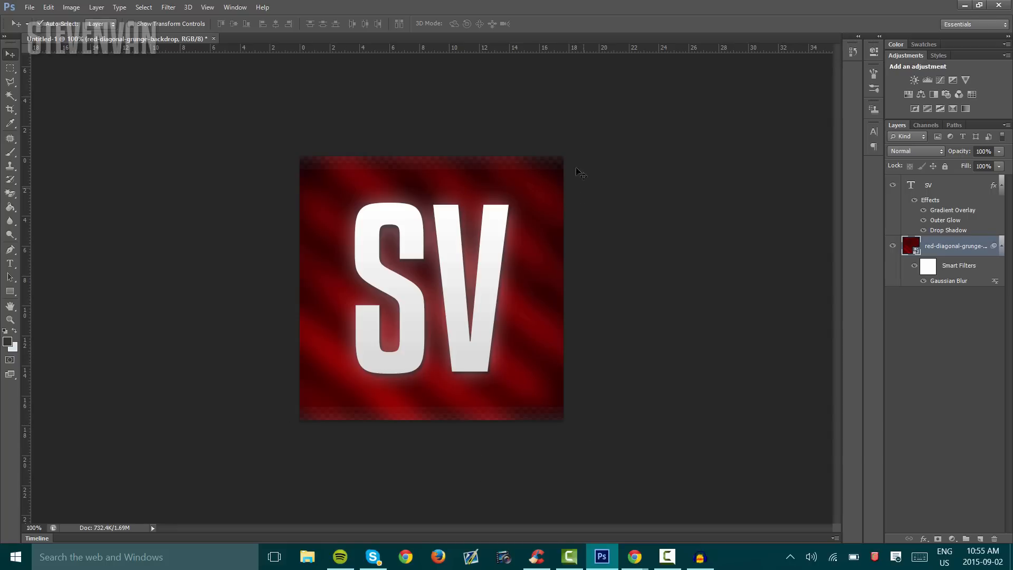
pyautogui.moveTo(282, 231)
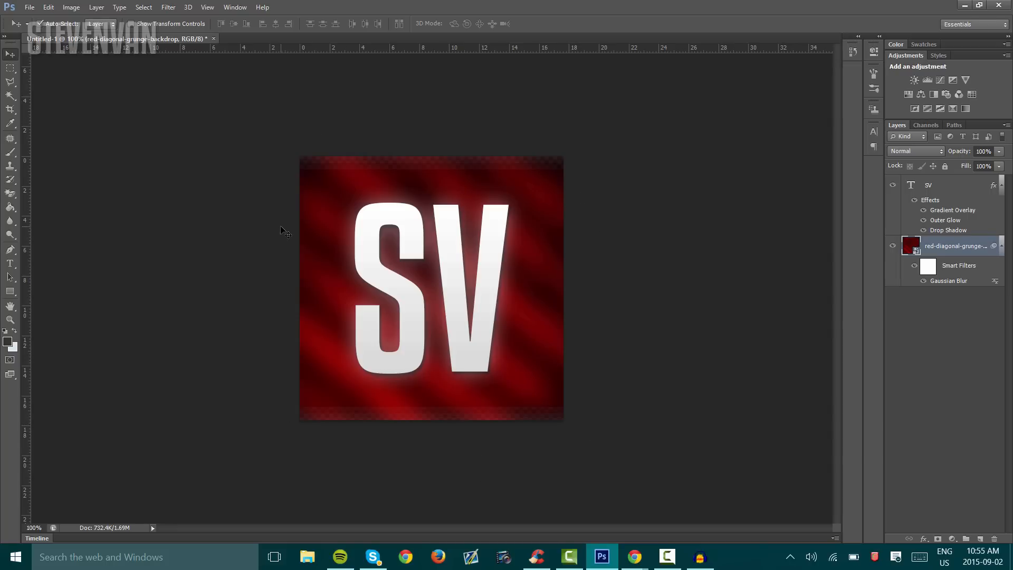